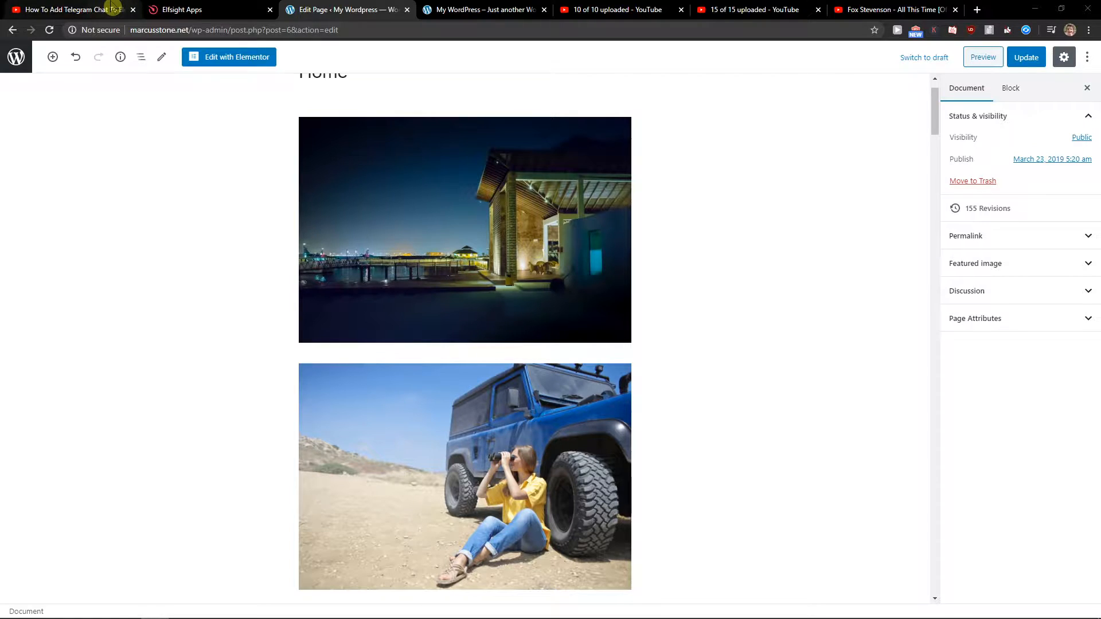
# Step: Open elfsight.com from the tutorial video's YouTube description
pyautogui.click(74, 11)
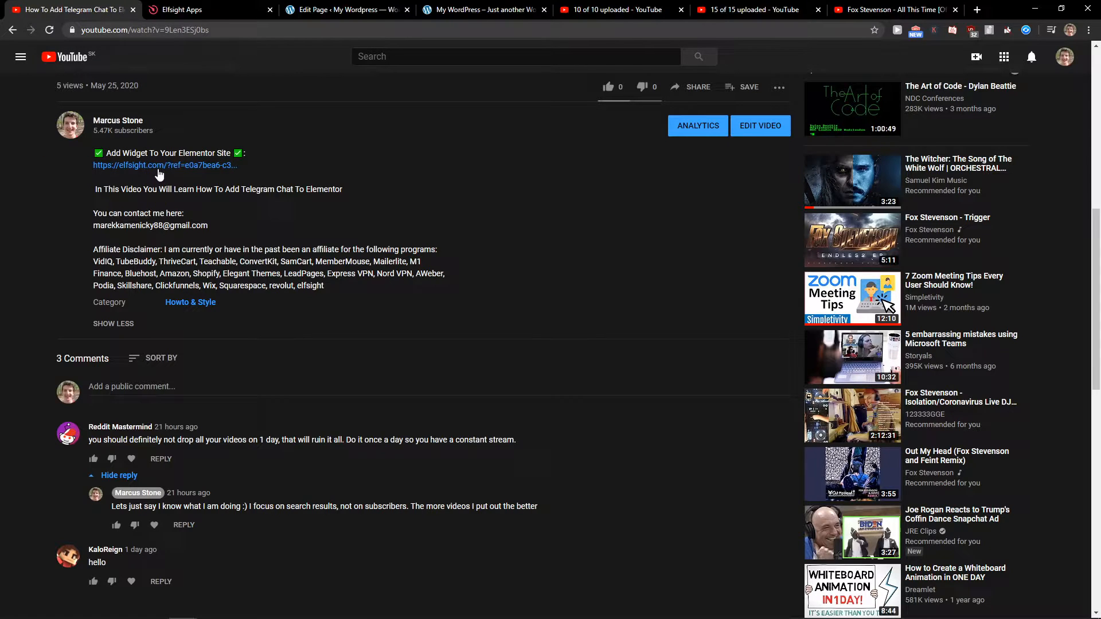
pyautogui.click(159, 165)
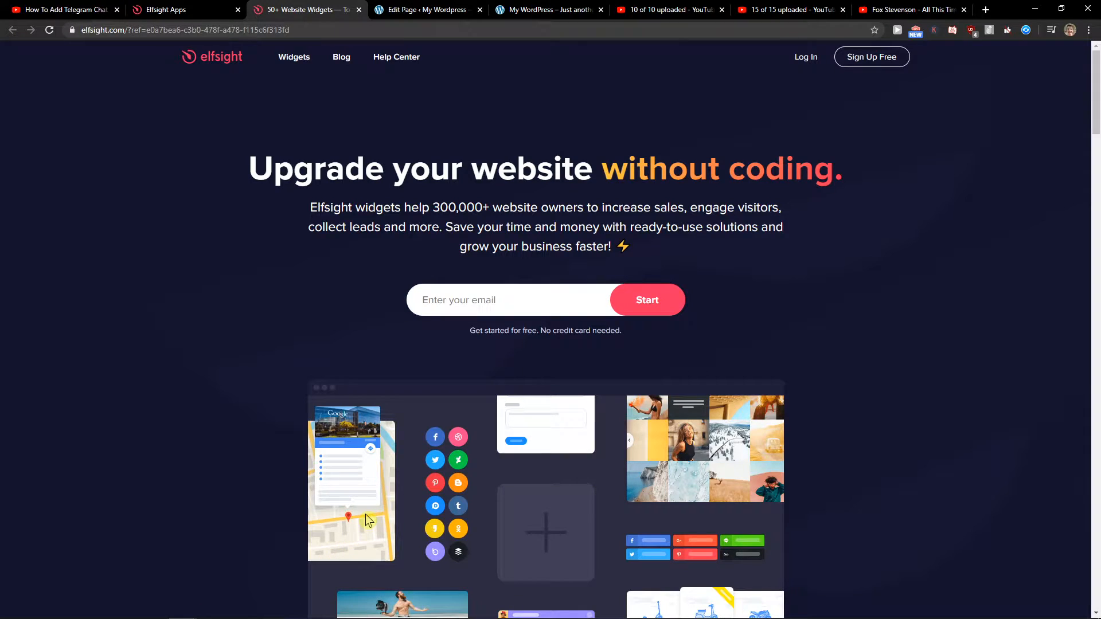
pyautogui.moveTo(870, 62)
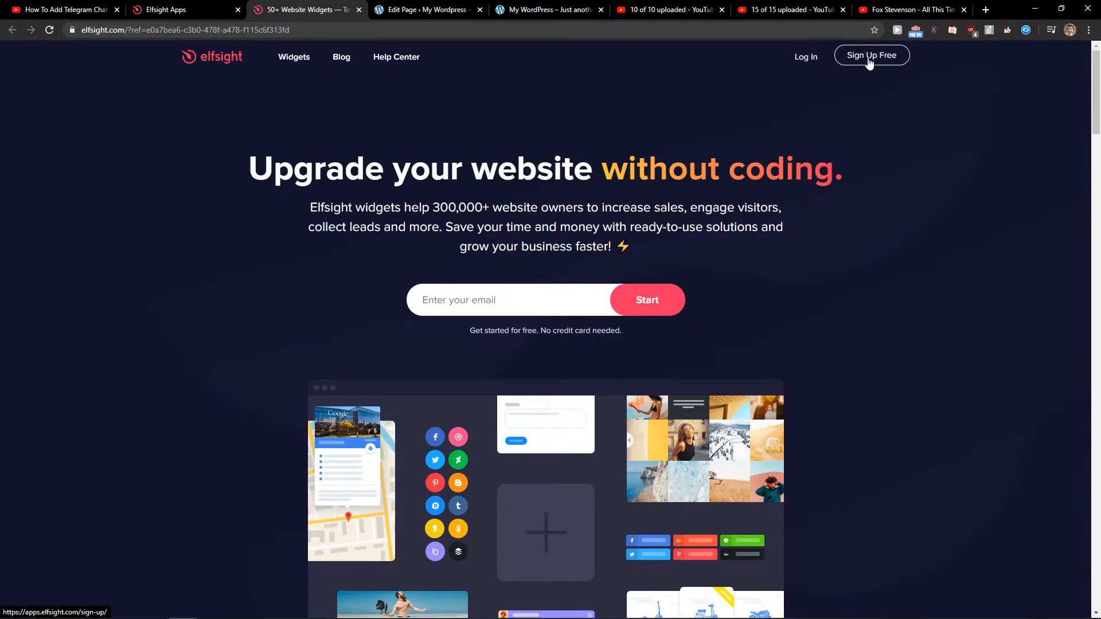
# Step: Go through Sign Up Free into the Elfsight account dashboard
pyautogui.click(872, 55)
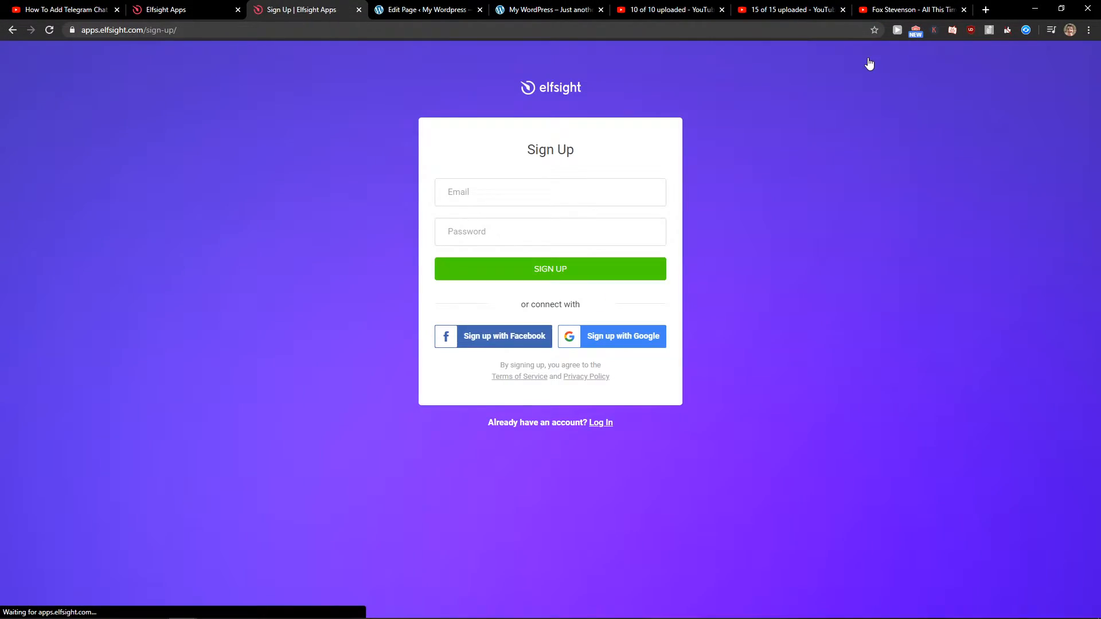
pyautogui.click(550, 192)
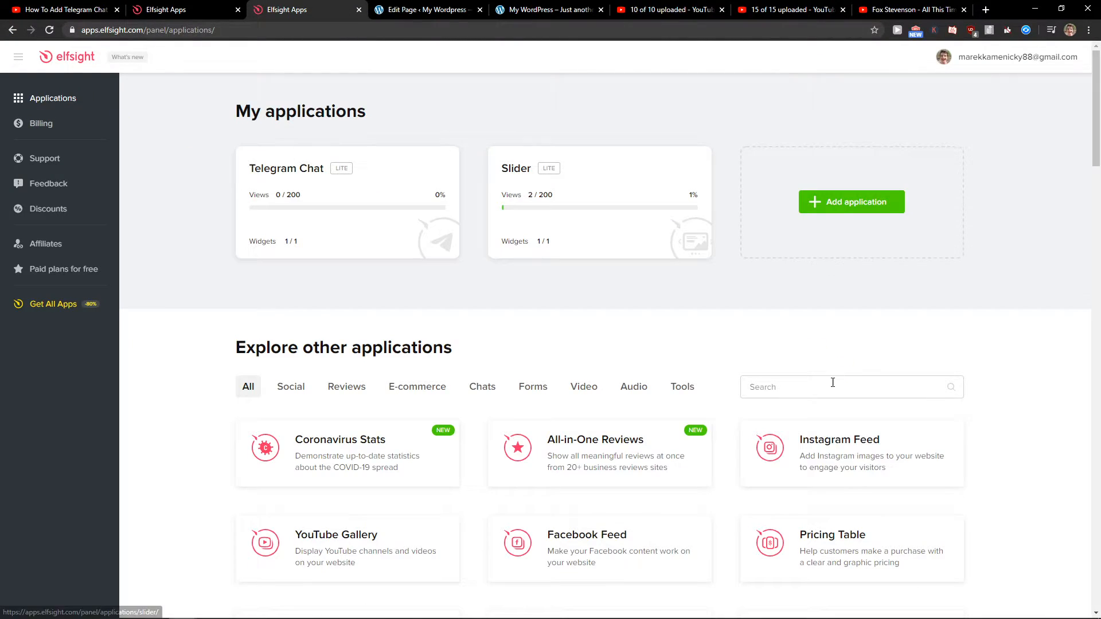
# Step: Search 'viber', create a Viber Chat widget, and continue with the General template
pyautogui.write('viber')
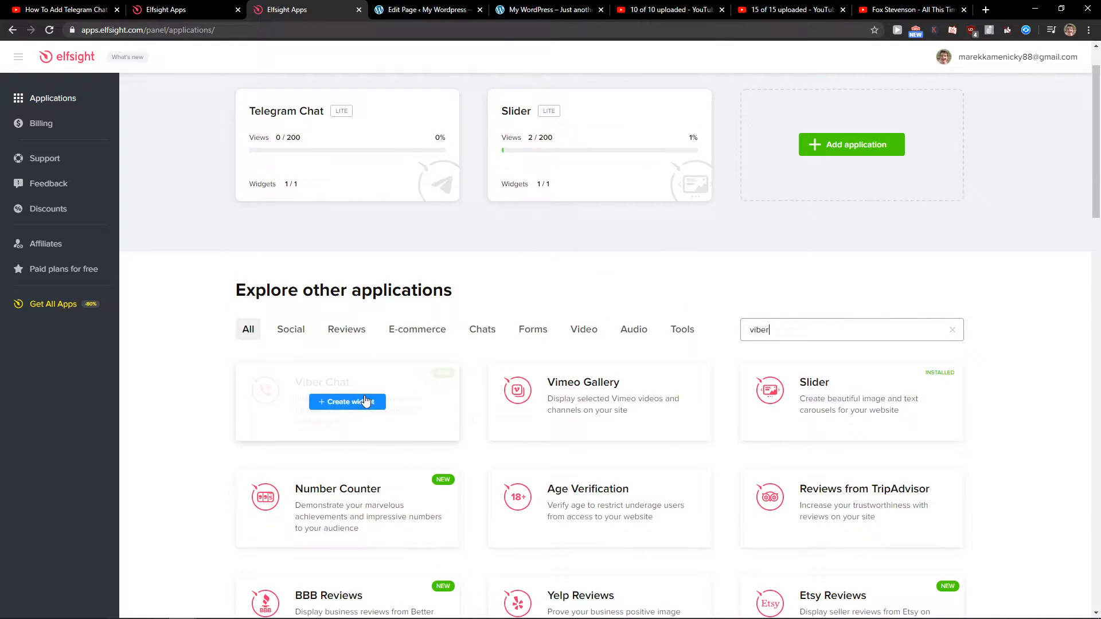
pyautogui.click(347, 402)
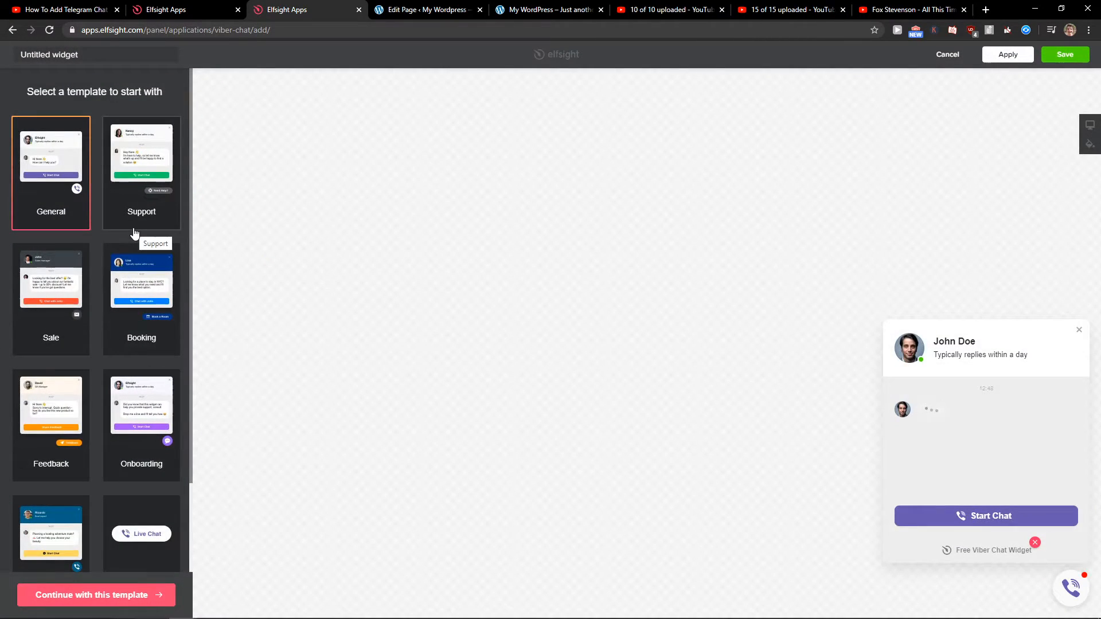
pyautogui.click(141, 297)
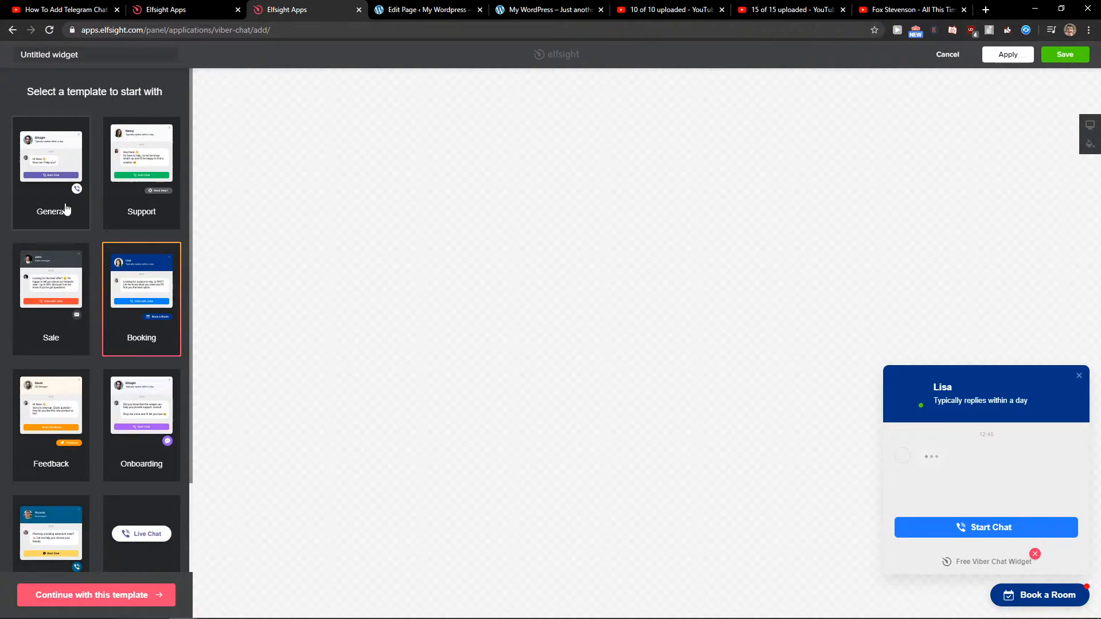
pyautogui.click(51, 163)
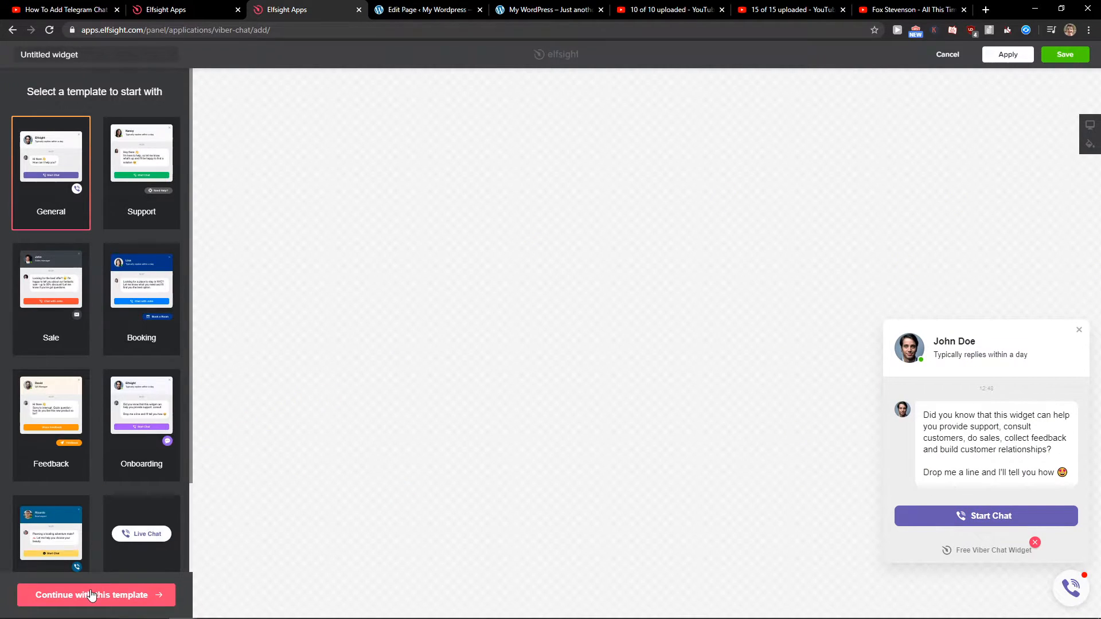
pyautogui.click(96, 595)
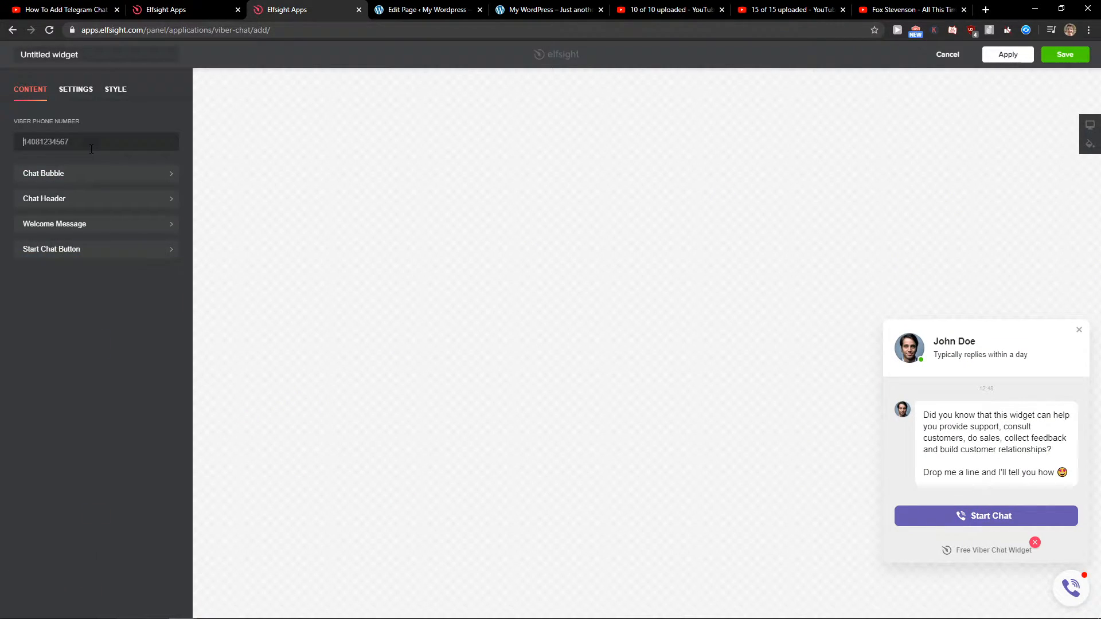
pyautogui.moveTo(67, 90)
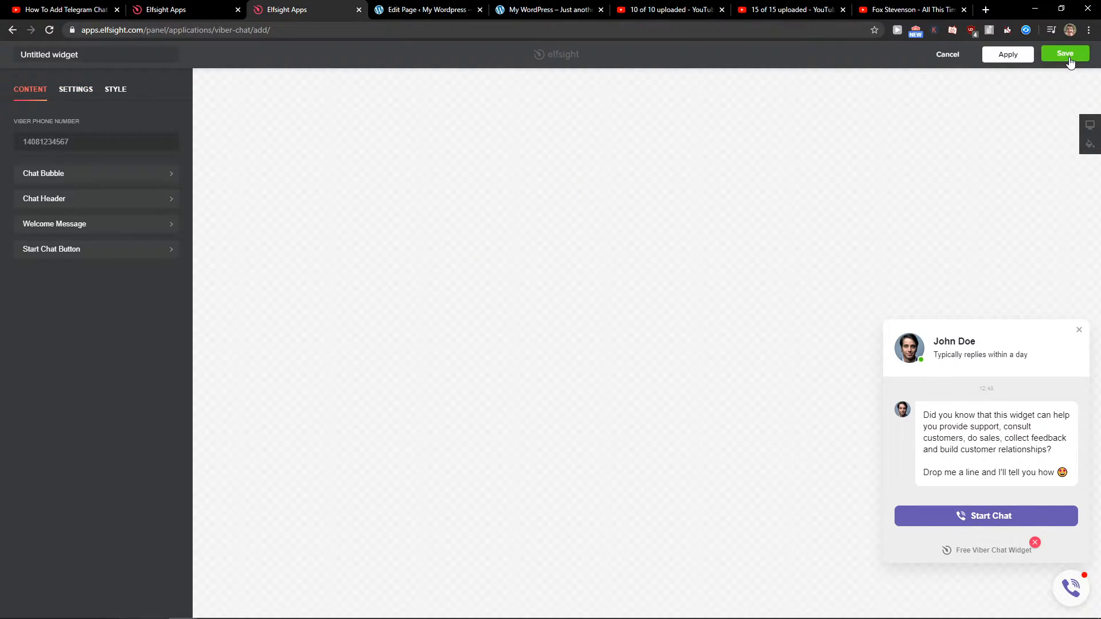
# Step: Save the Viber Chat widget from the editor's Save button
pyautogui.click(1066, 54)
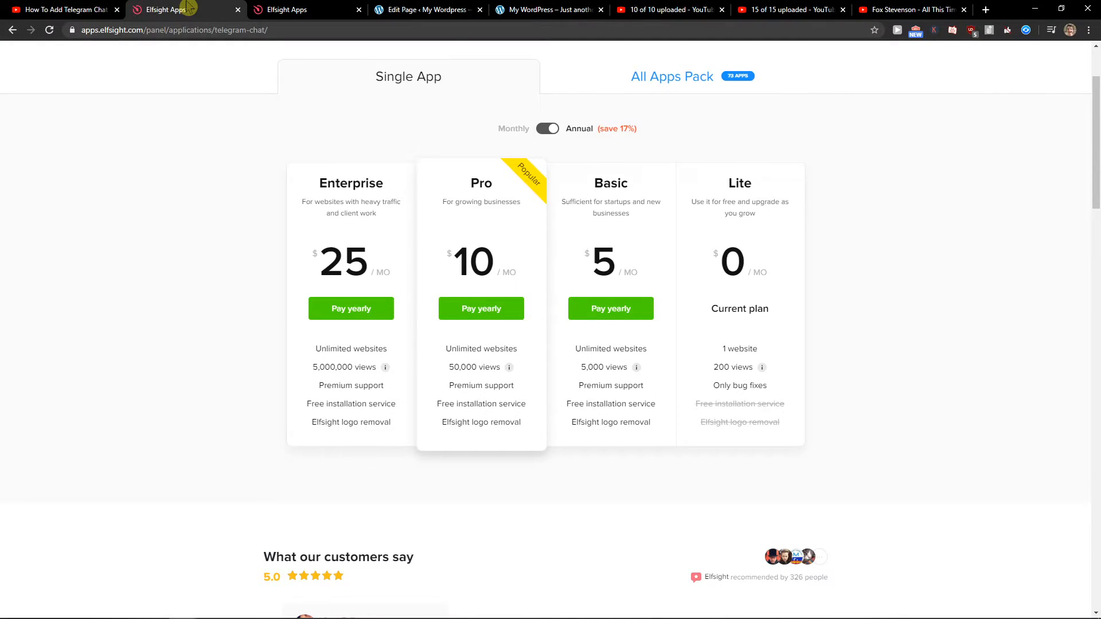
pyautogui.moveTo(781, 192)
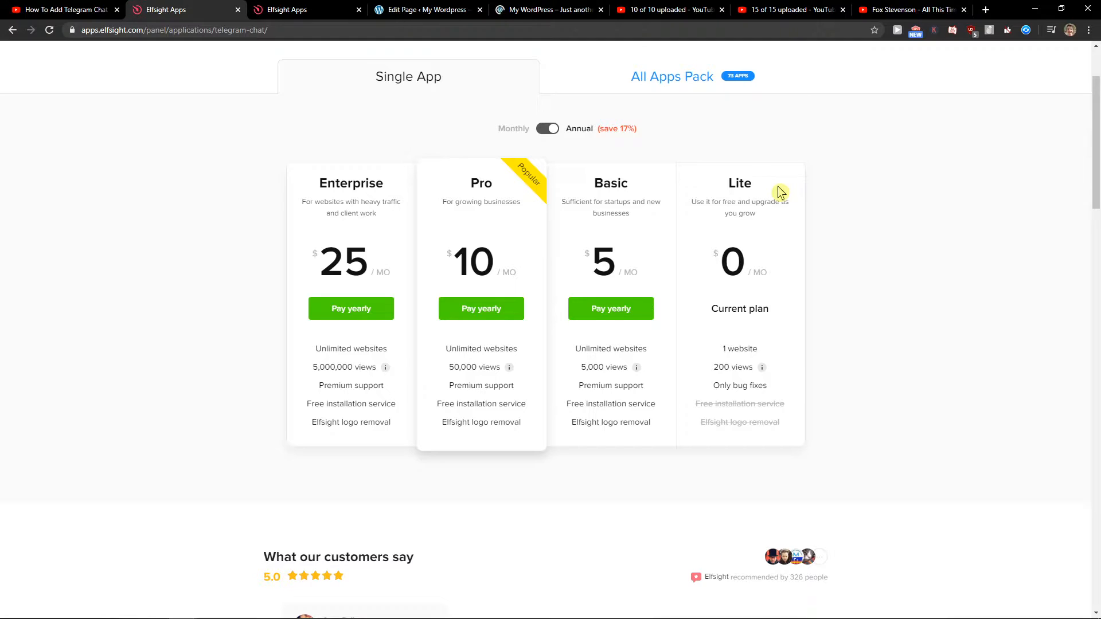
pyautogui.moveTo(698, 195)
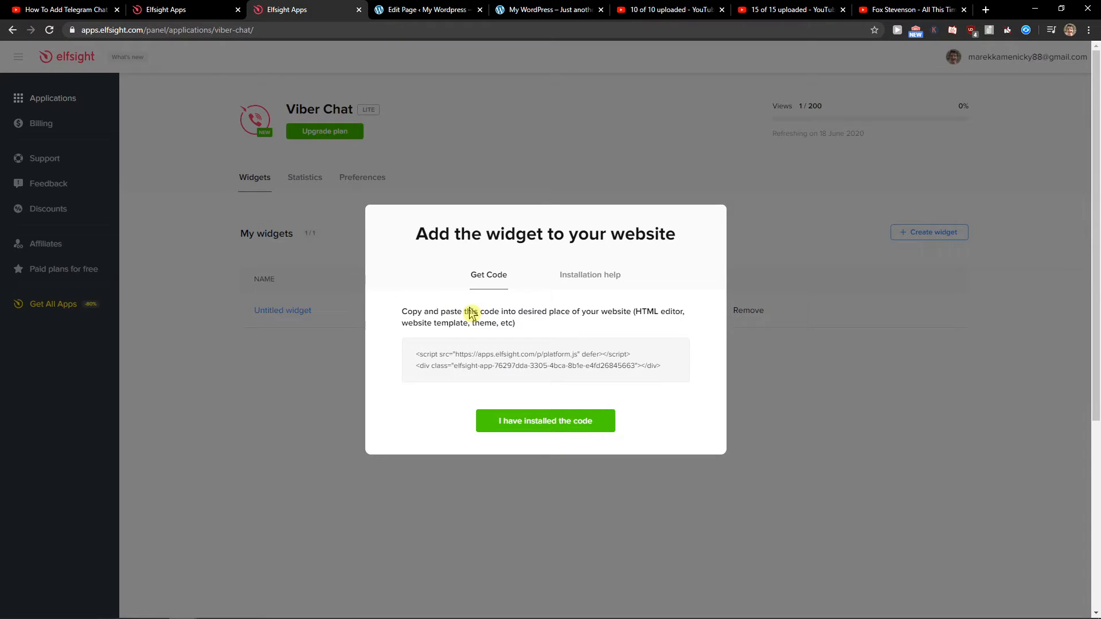
# Step: Copy the Viber Chat widget's embed code from the Get Code box
pyautogui.click(427, 10)
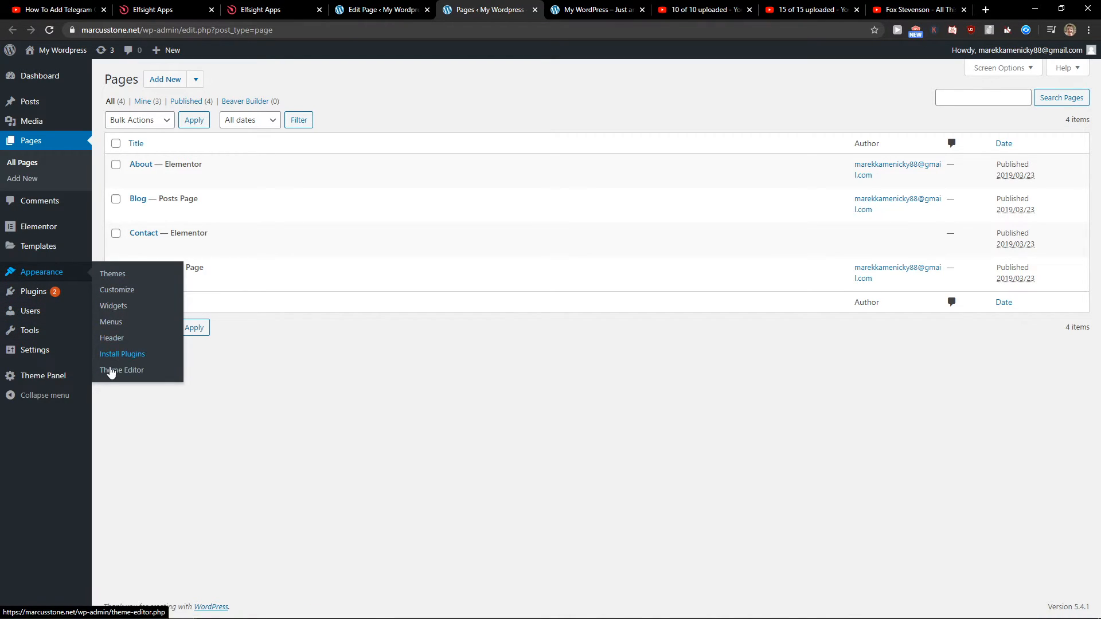
# Step: Paste the embed code into OceanWP header.php after wp_body_open and update the file
pyautogui.click(121, 370)
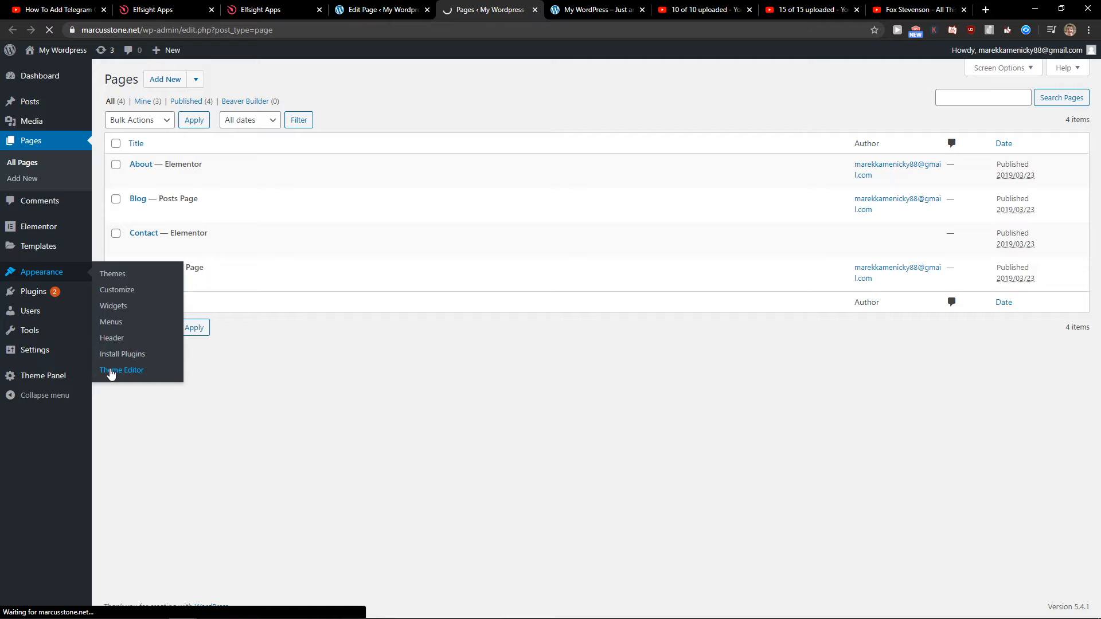
pyautogui.click(121, 370)
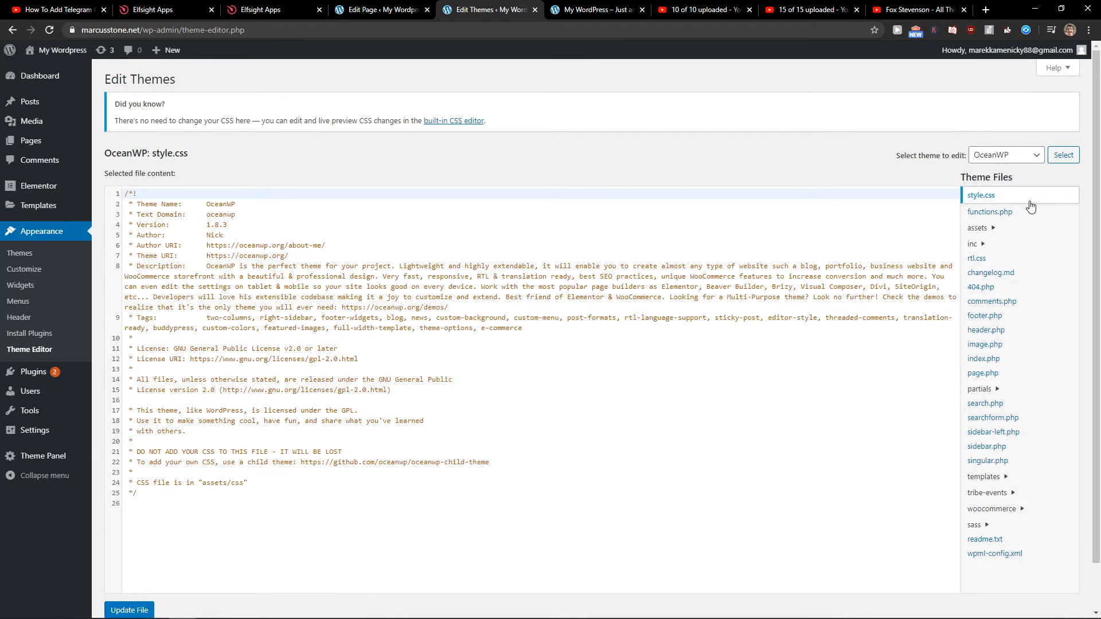
pyautogui.click(986, 330)
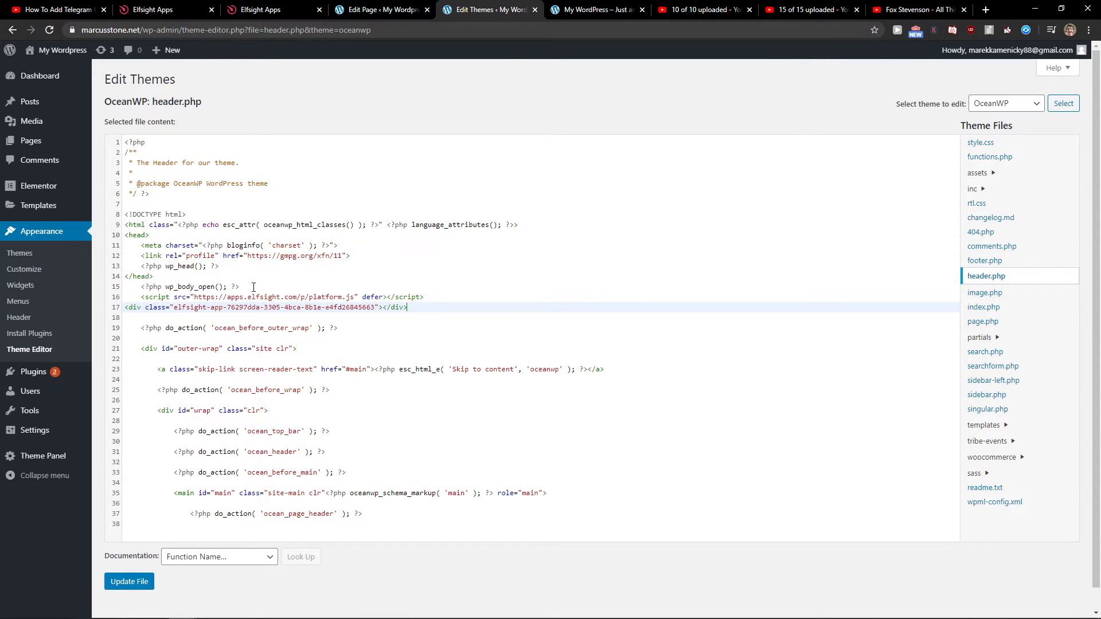
pyautogui.moveTo(140, 296); pyautogui.dragTo(407, 307)
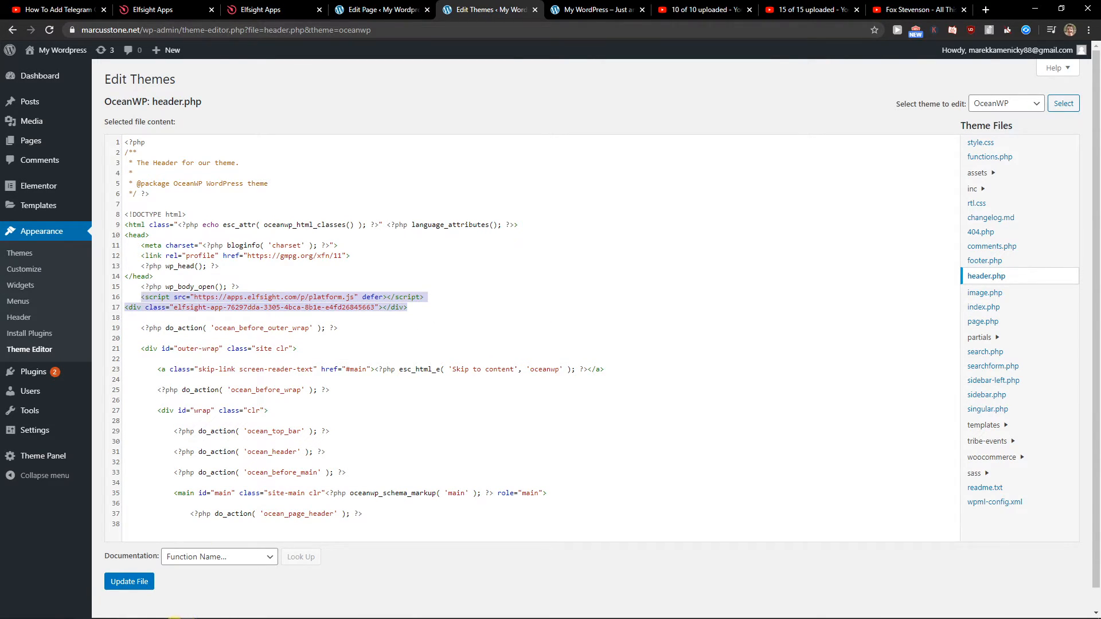
pyautogui.click(129, 582)
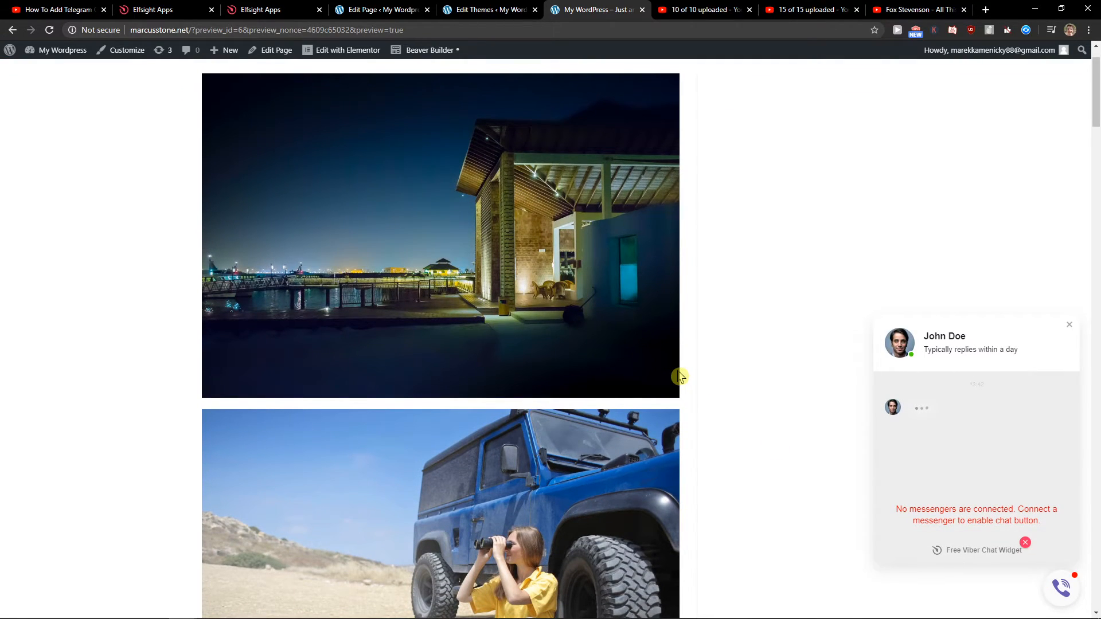
# Step: Return to the Edit Themes tab and click inside the header.php code area
pyautogui.click(486, 9)
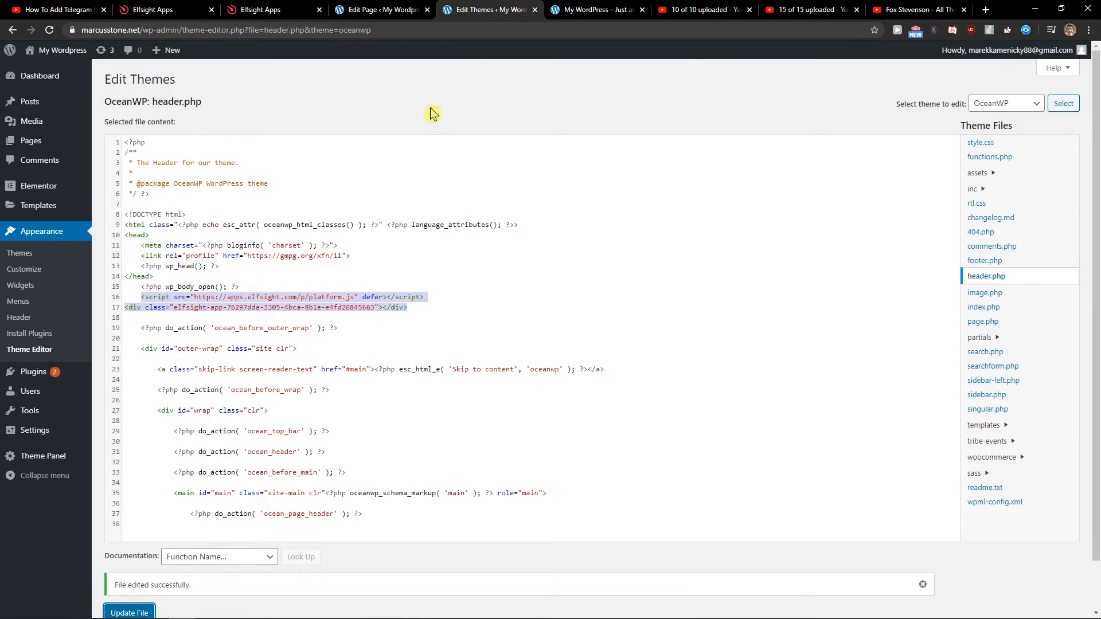
pyautogui.moveTo(765, 22)
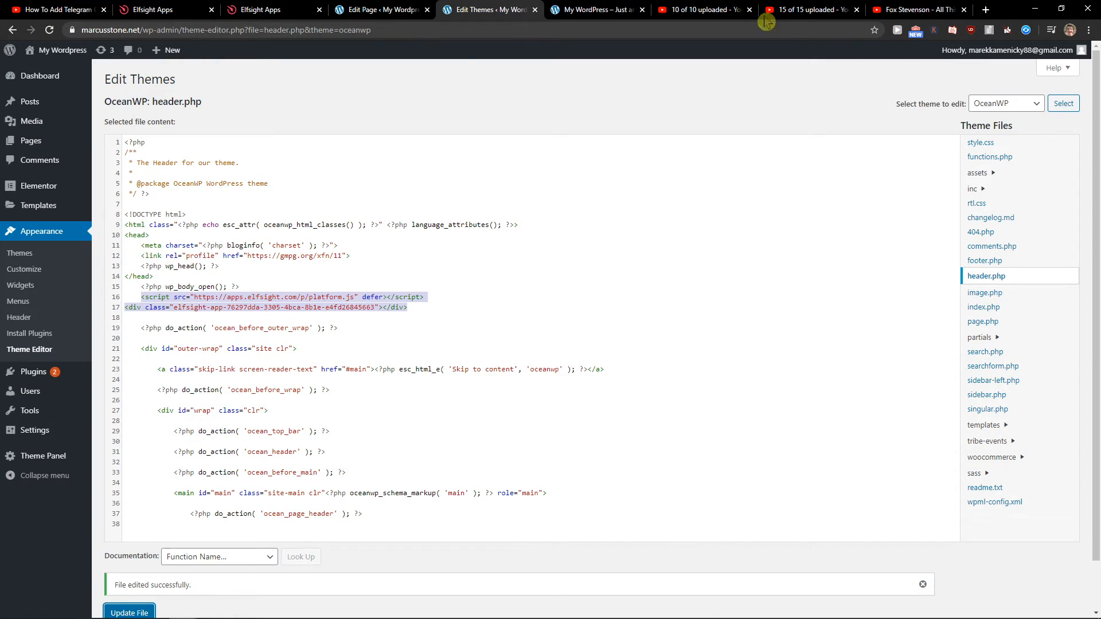
pyautogui.click(607, 354)
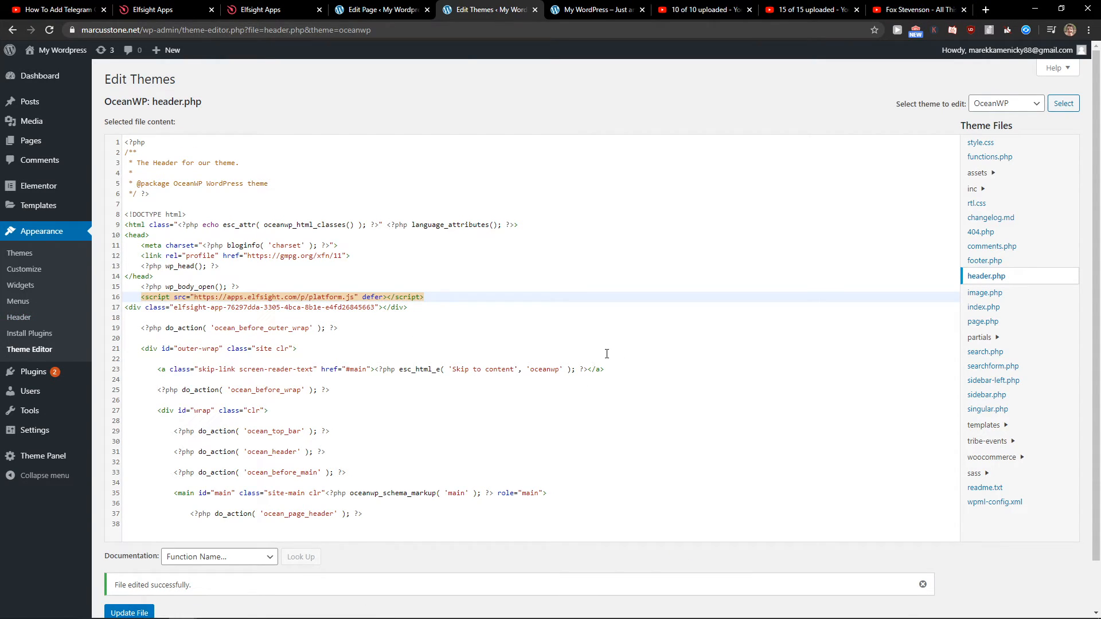
pyautogui.moveTo(602, 353)
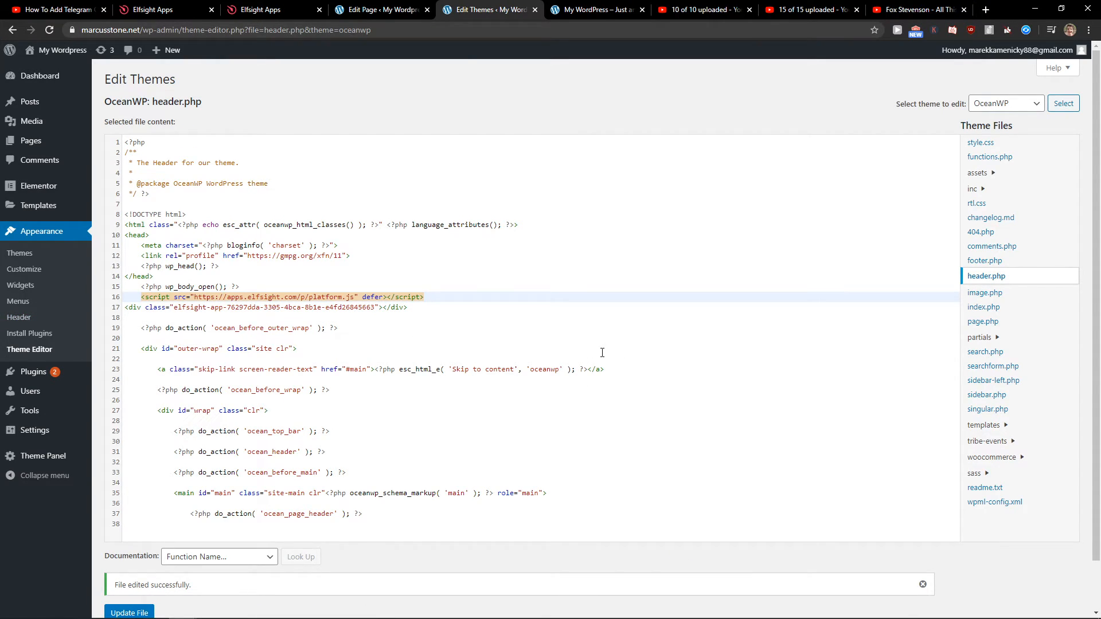